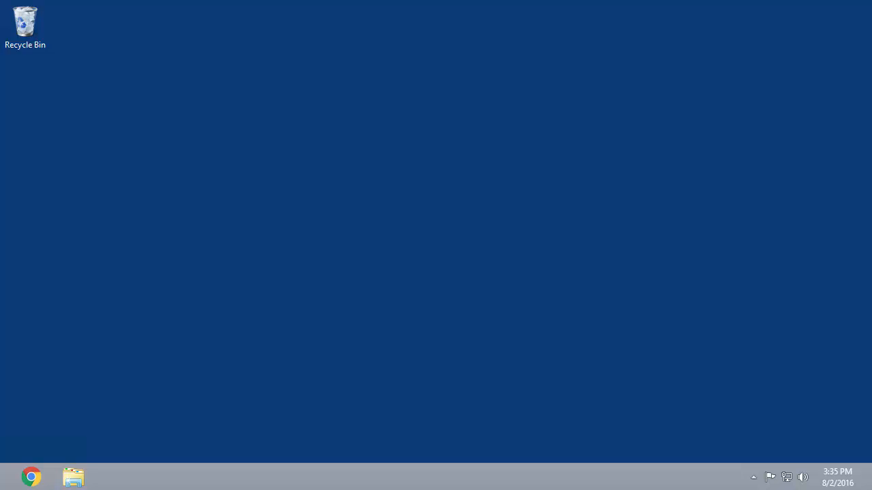
mouse_move(100, 448)
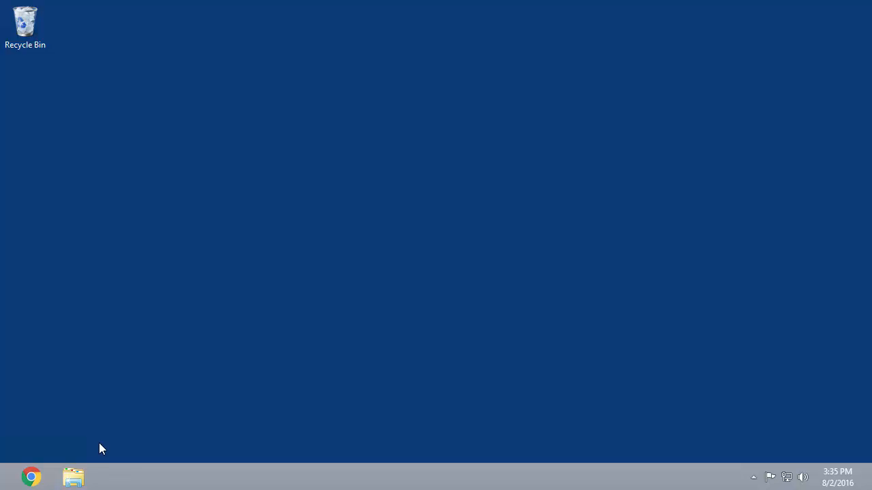
Step: Search 'cmd' from the Start screen and run Command Prompt as administrator, approving UAC
click(8, 477)
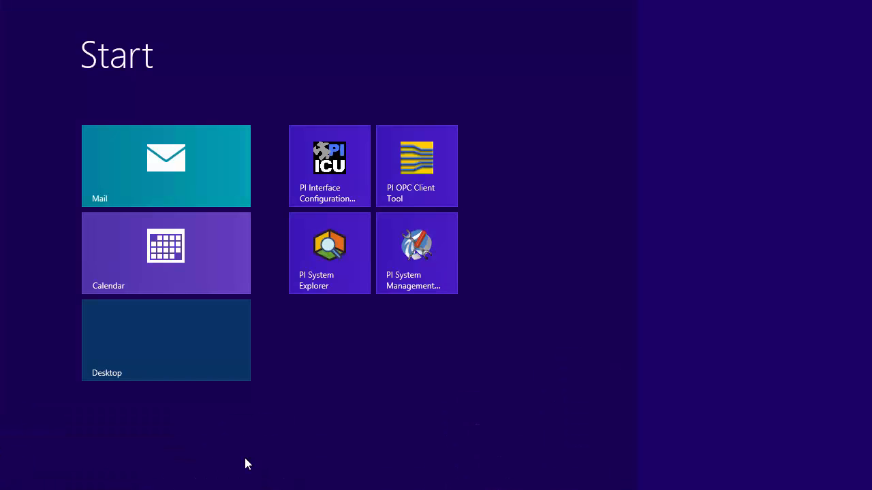
text(cmd)
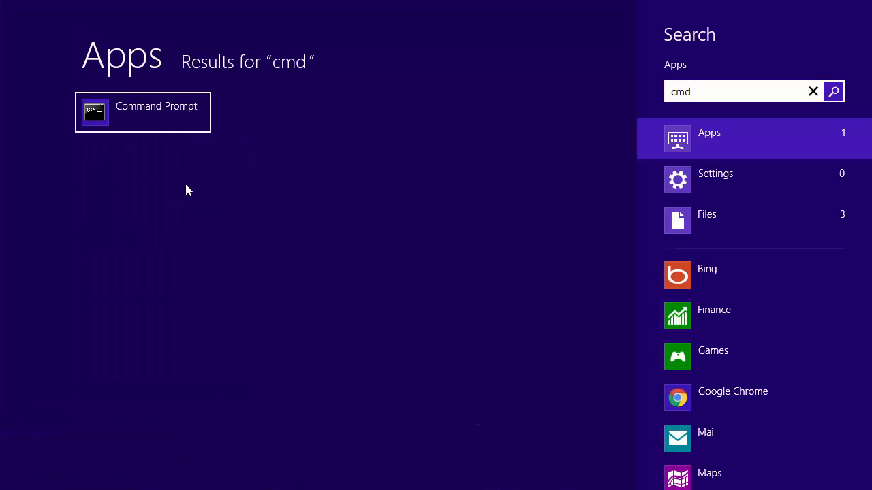
right_click(142, 112)
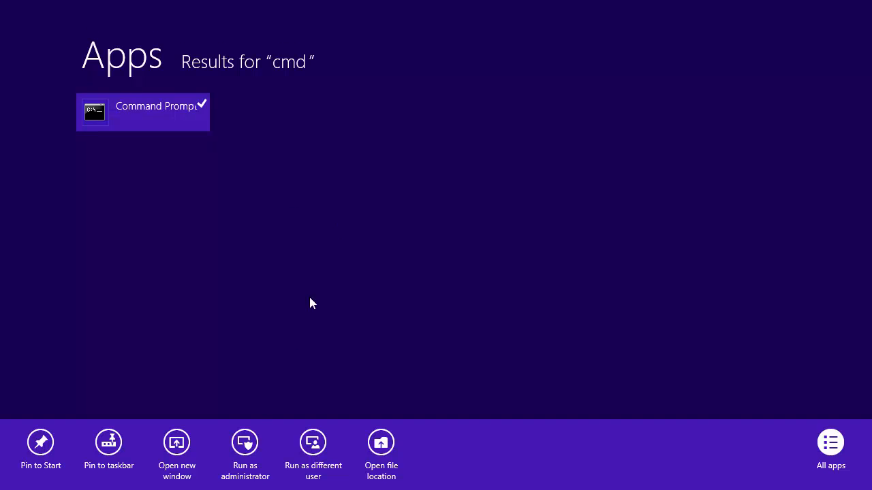
click(245, 442)
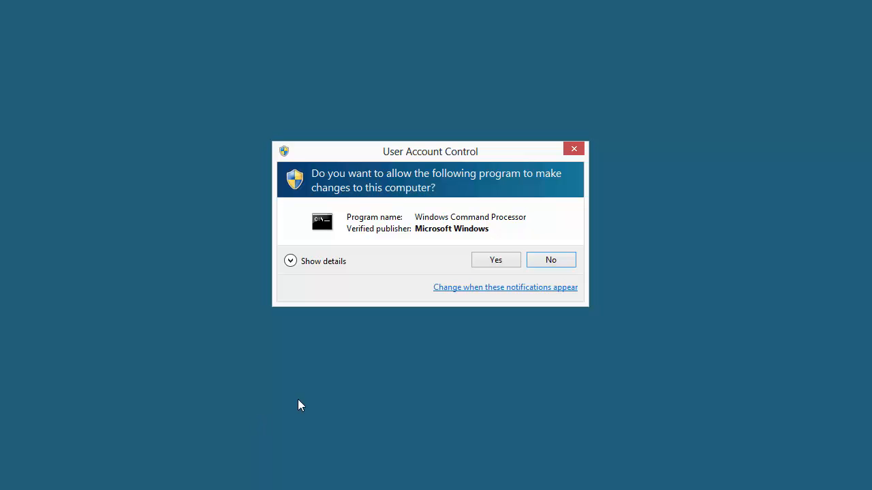
click(495, 260)
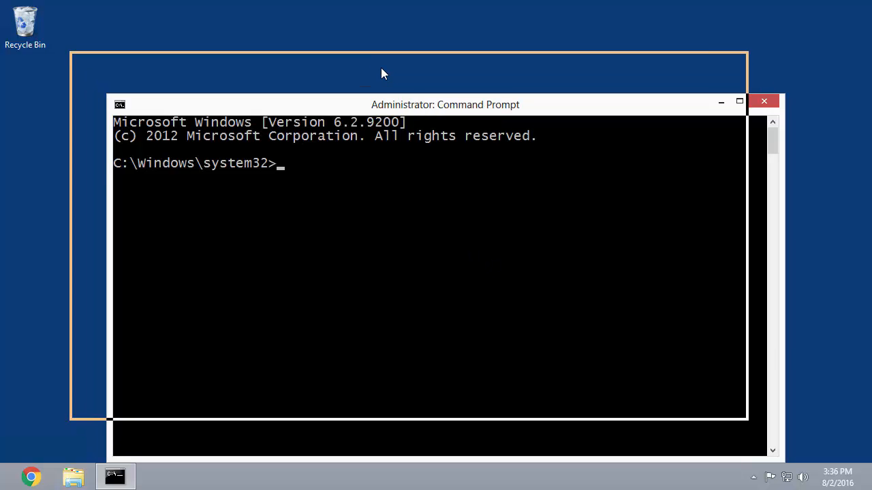
Step: Reposition the prompt window and enter cd /d %pihome%\adm to reach the PI adm folder
drag(446, 104, 409, 62)
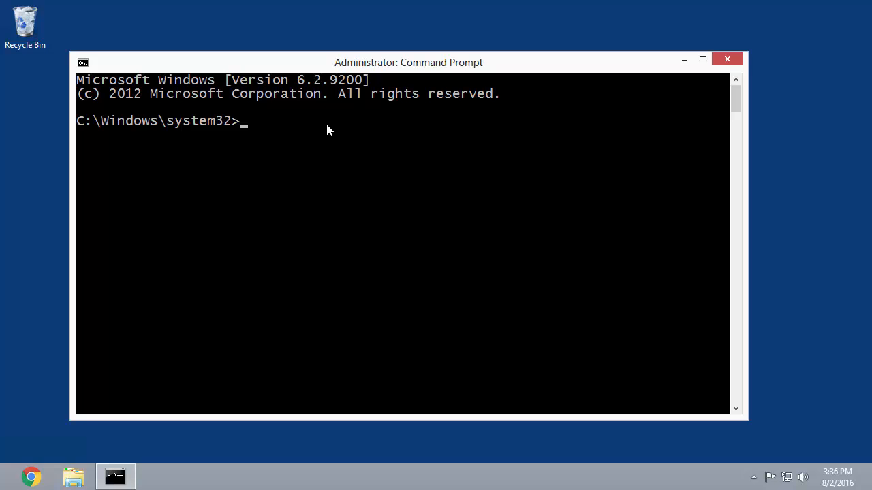
text(cd /)
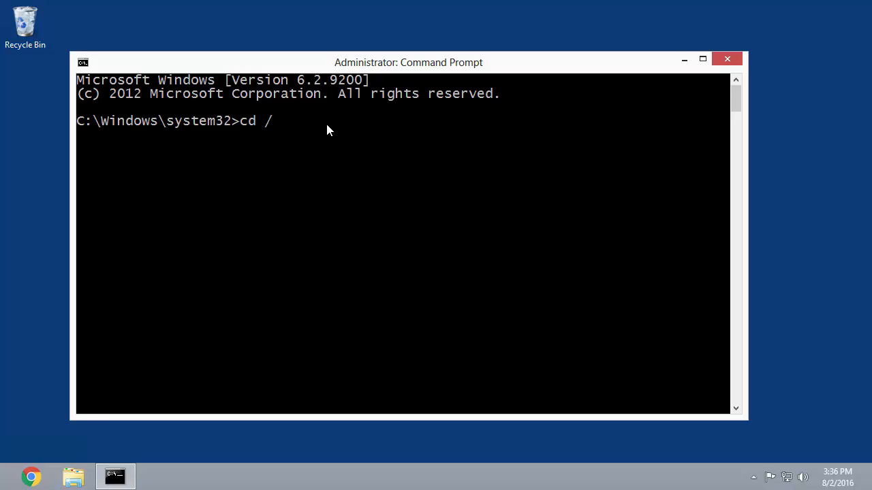
text(d %pih)
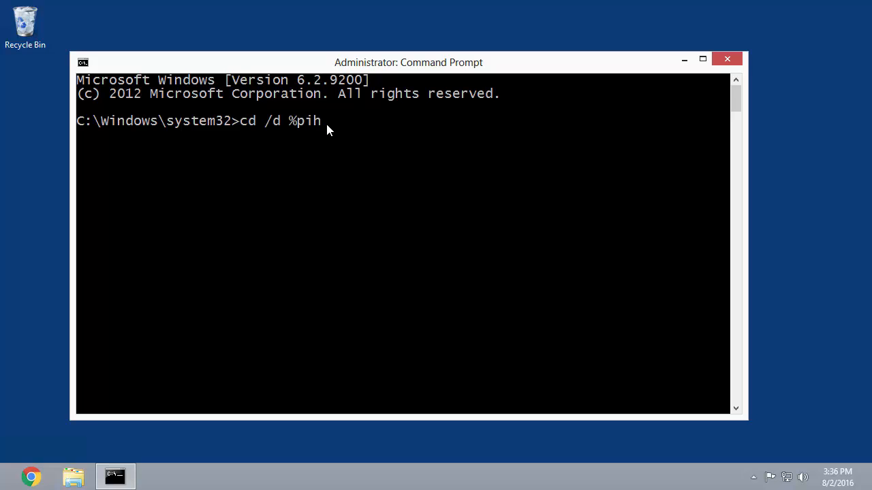
text(ome%\)
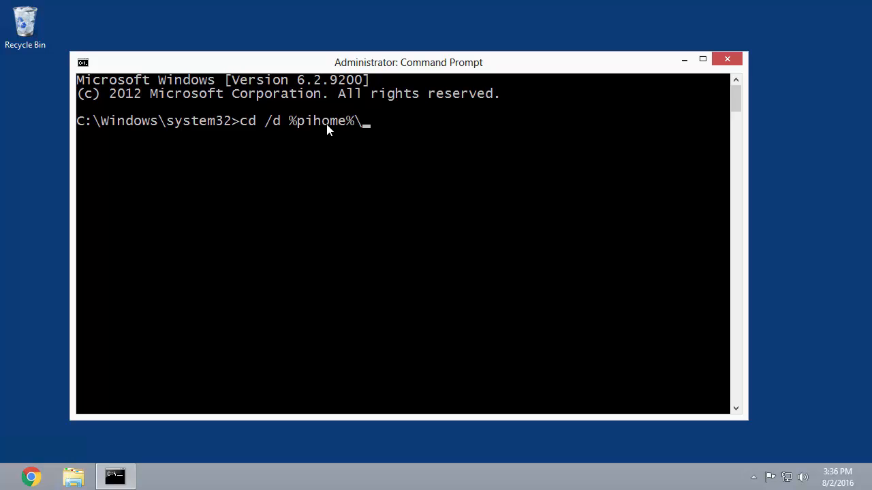
text(adm)
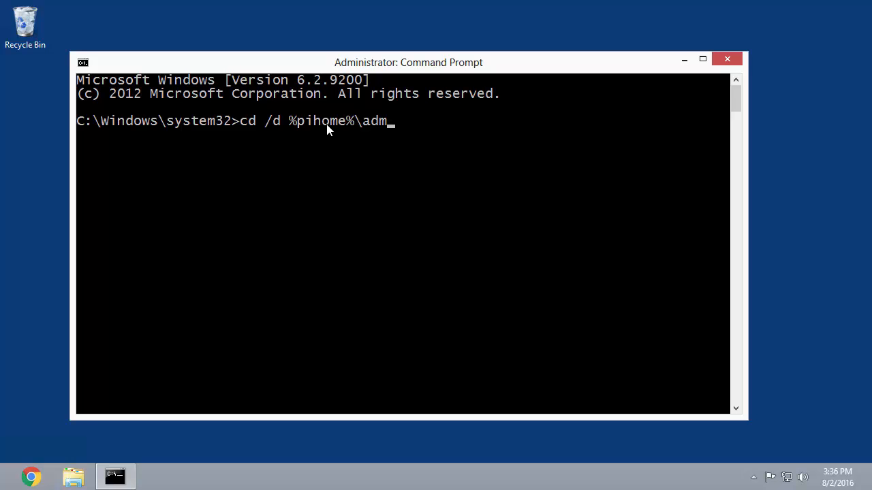
mouse_move(477, 124)
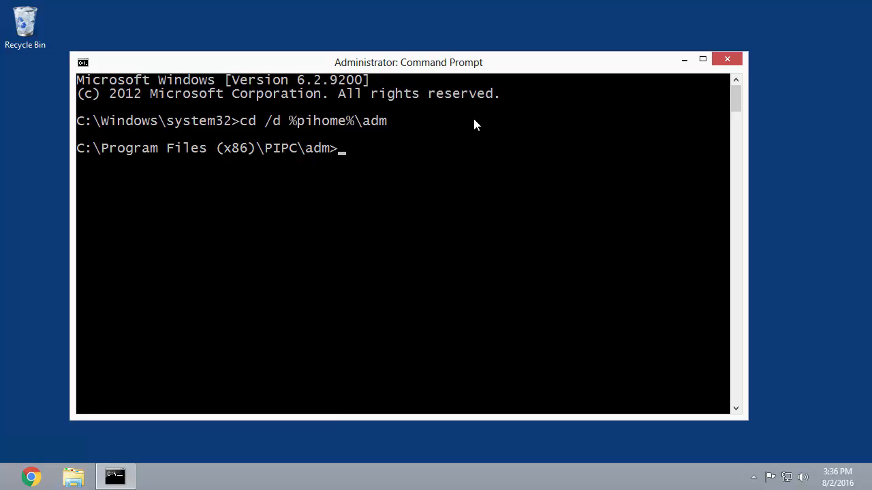
Step: Type pigetmsg -st "25-jul-2016 13:00:00" -et "27-jul-2016 13 at the prompt
text(pigetm)
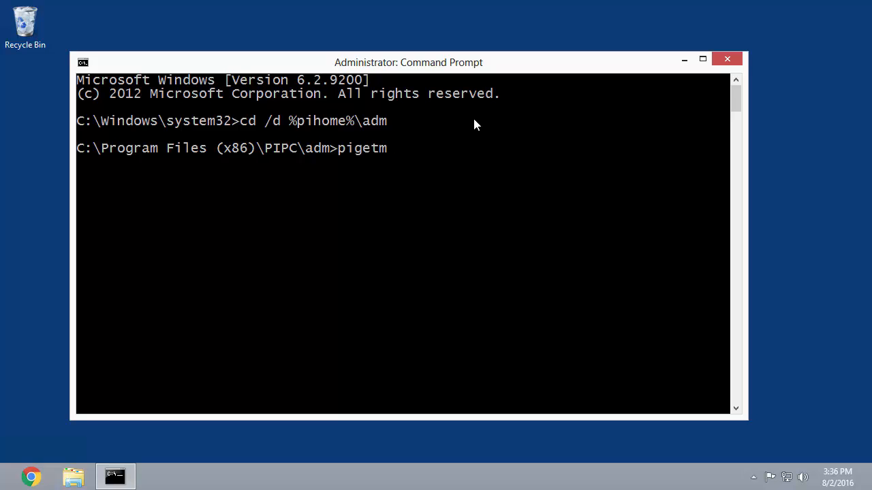
text(sg)
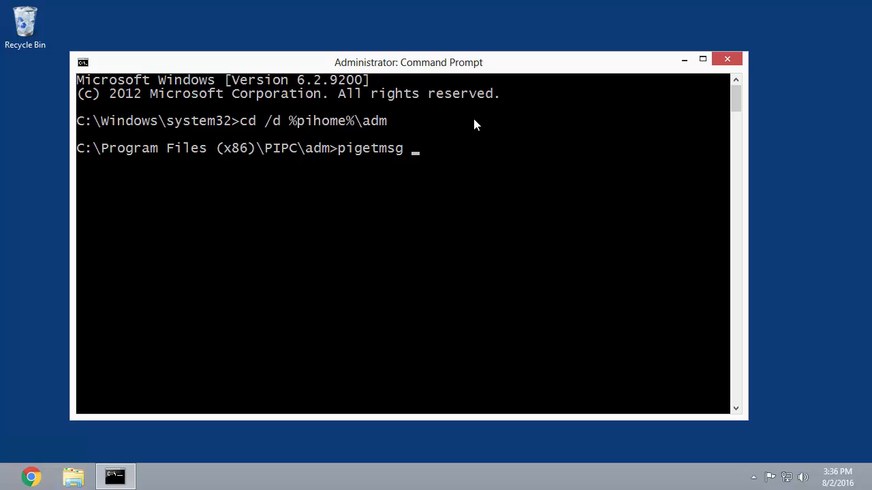
text(-st)
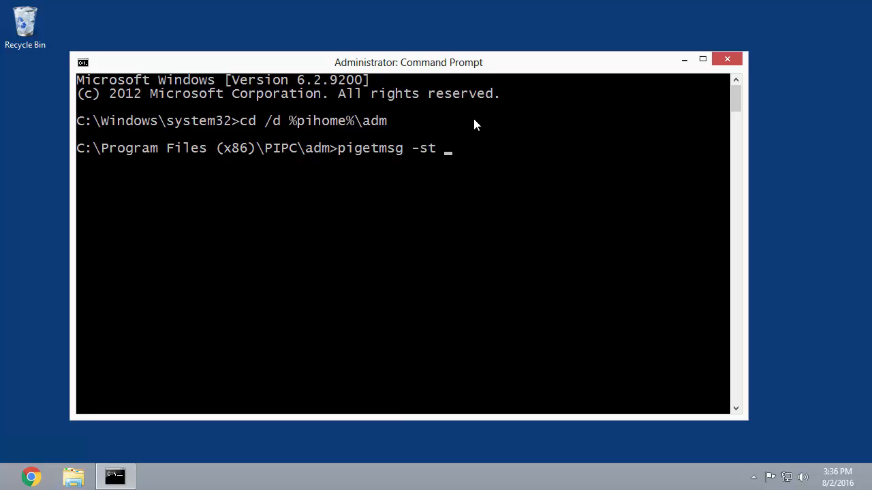
text(")
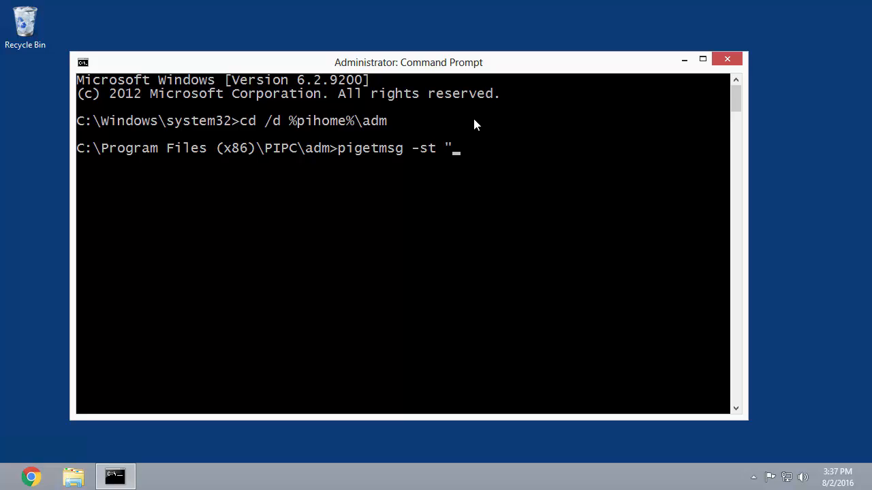
text(25-jul-2016)
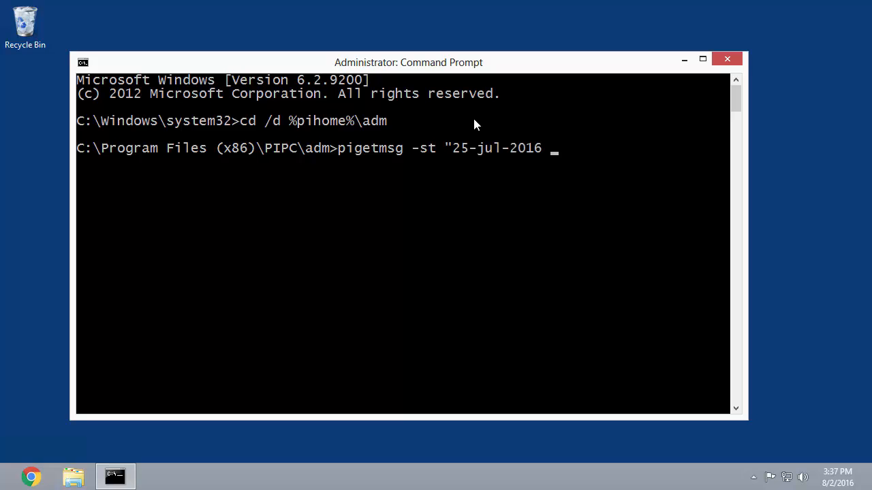
text(13:00:00")
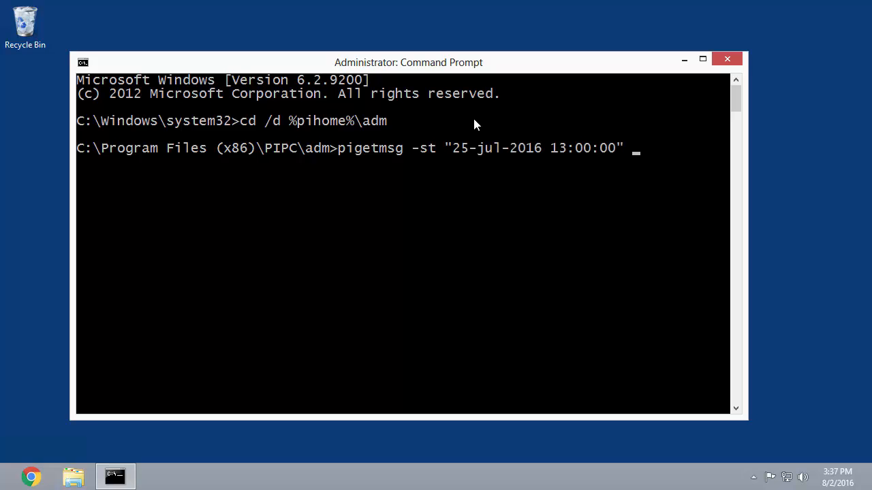
text(-)
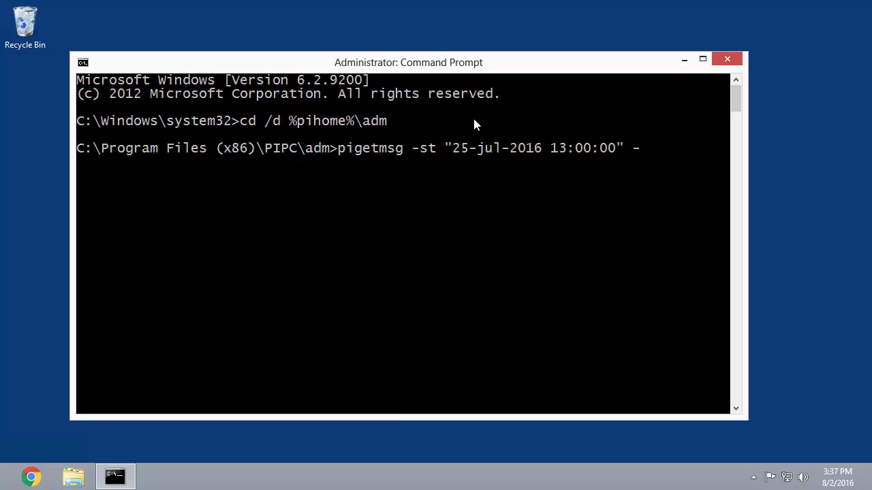
text(et)
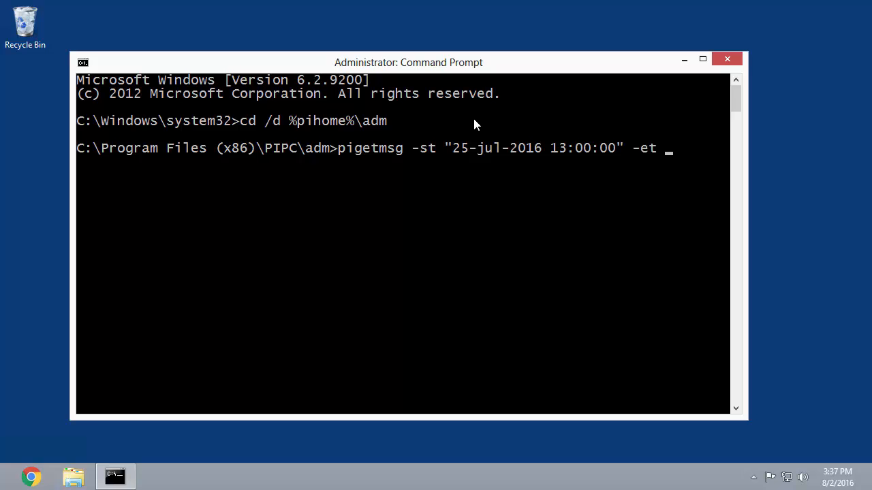
text("27-jul-2016 13)
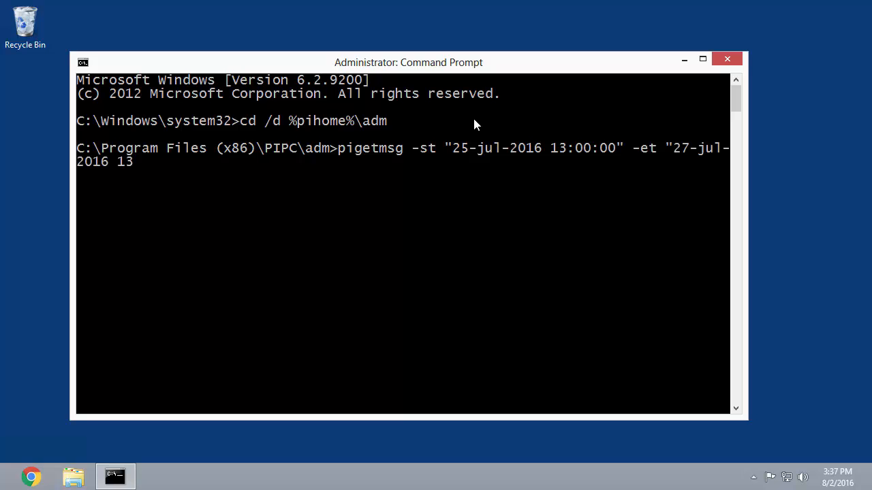
Step: Finish the end time as 13:00:00 and add output file "DataIssue_PIInterfacenode.txt"
text(:00:00" -of)
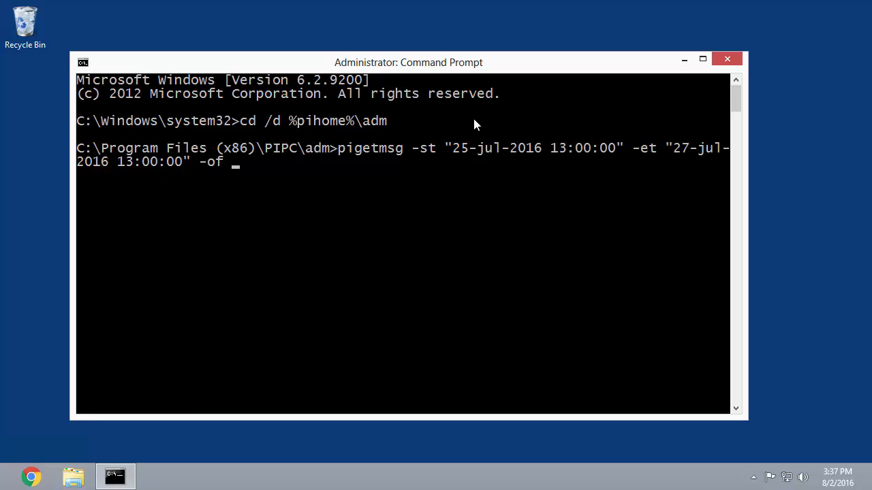
text("DataIssue)
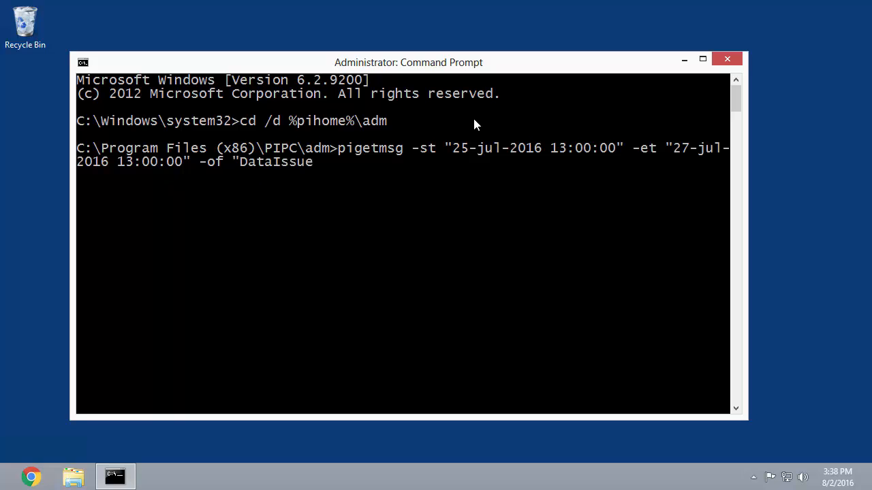
text(_PIInterfacenode)
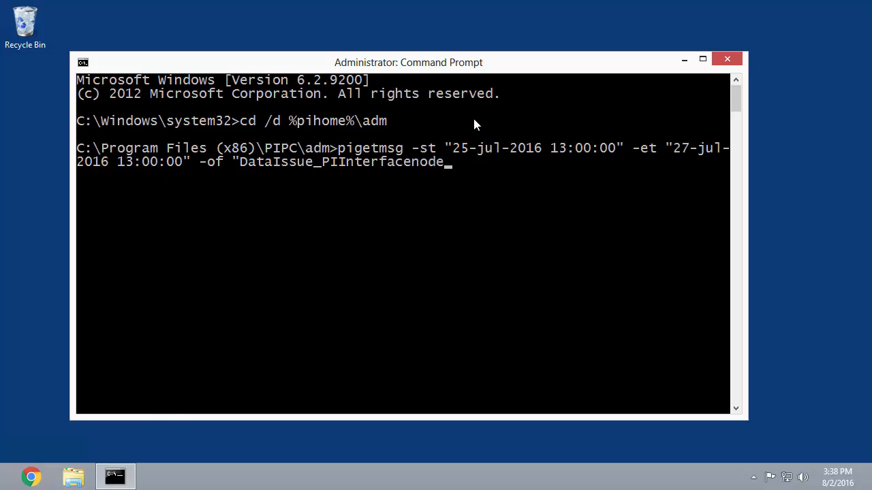
text(.)
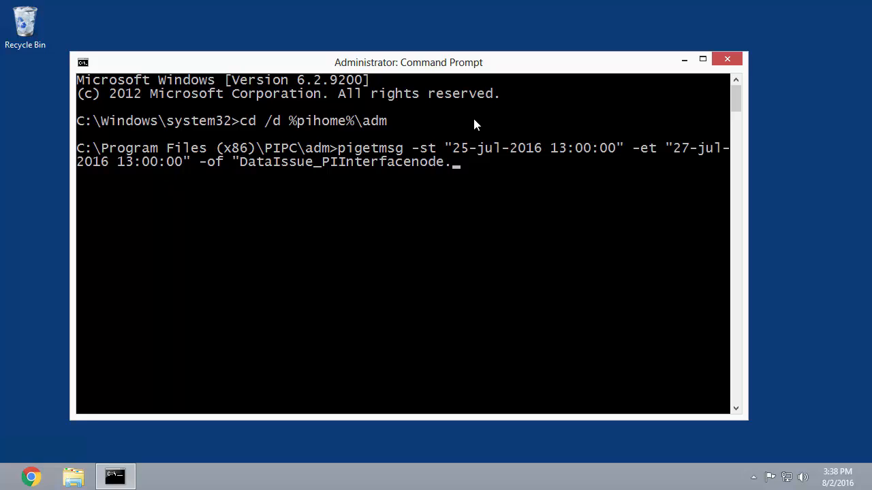
text(txt)
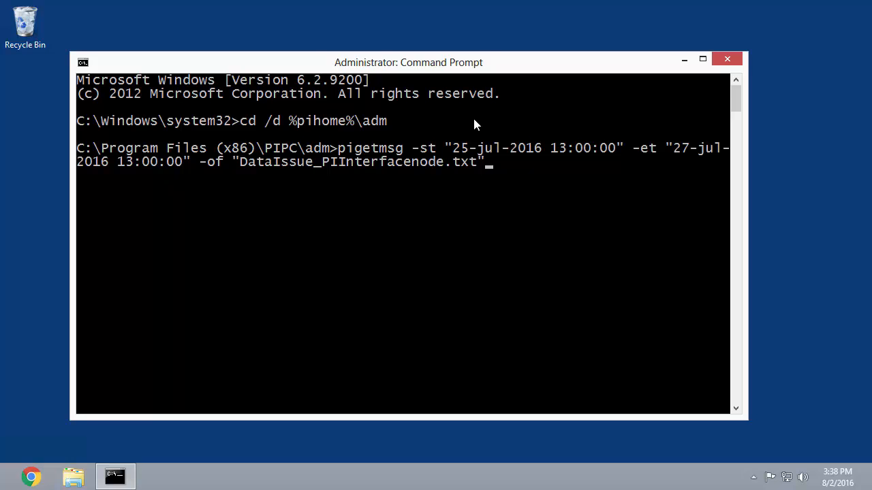
Step: Run the pigetmsg command so results are saved to DataIssue_PIInterfacenode.txt
key(Enter)
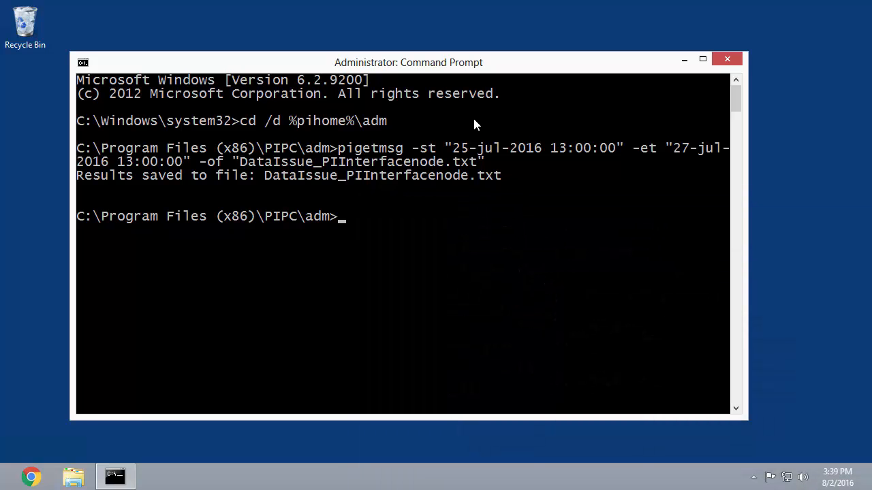
text(st)
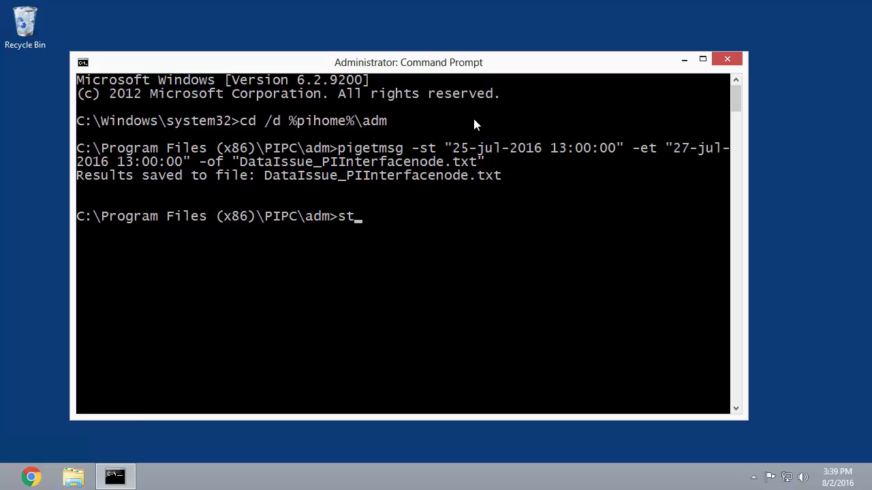
Step: Use 'start .' to open the adm folder and open DataIssue_PIInterfacenode.txt in Notepad
text(art .)
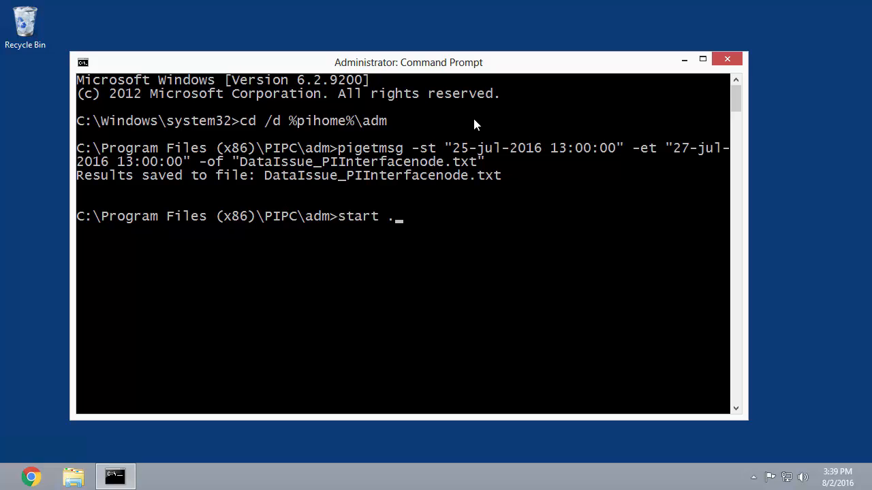
key(enter)
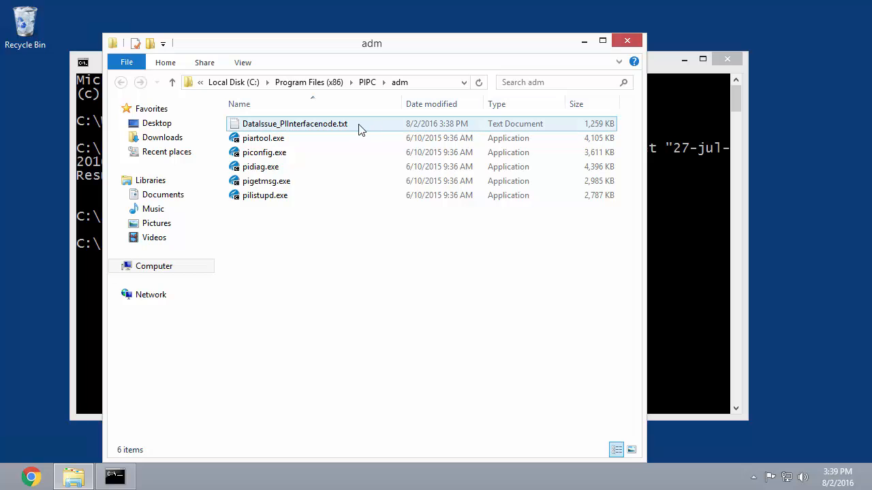
double_click(294, 123)
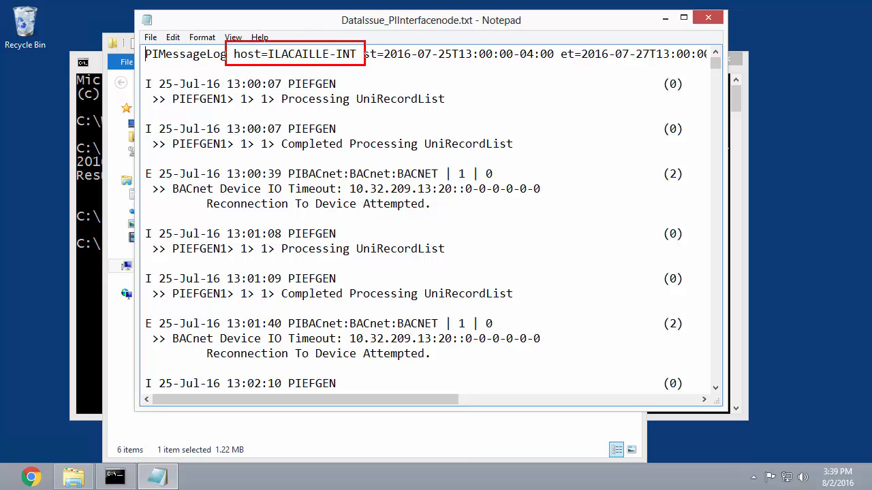
mouse_move(176, 78)
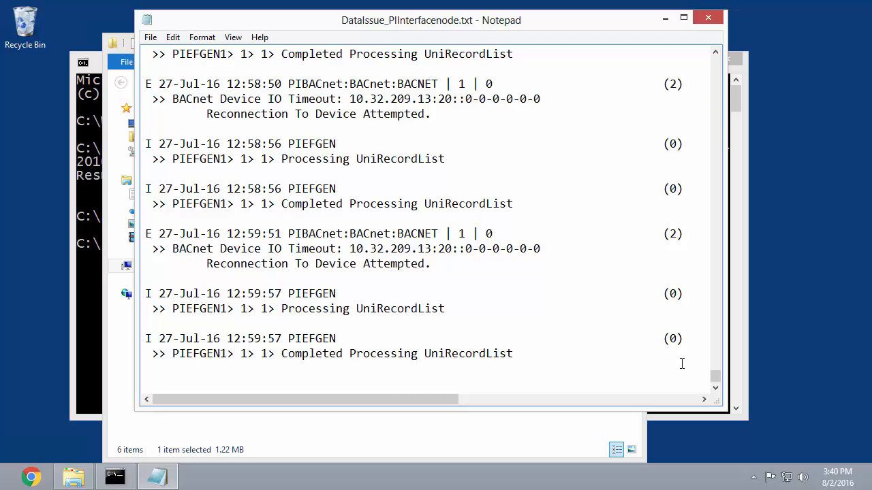
mouse_move(783, 29)
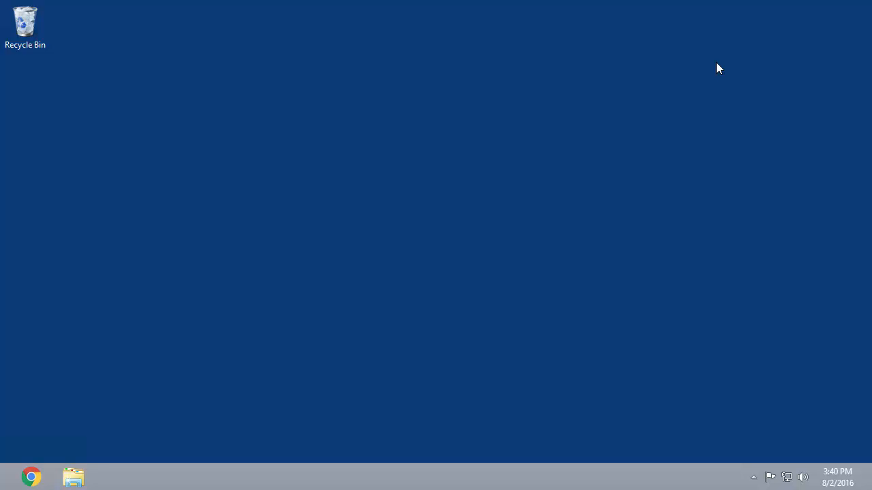
mouse_move(626, 116)
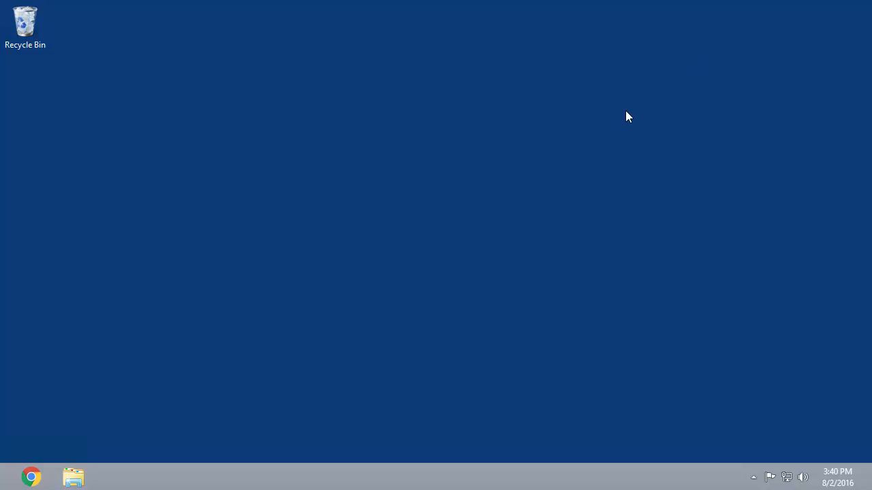
Step: Search 'pisdk' on the Start screen and launch PISDKUtility (64-bit)
click(9, 484)
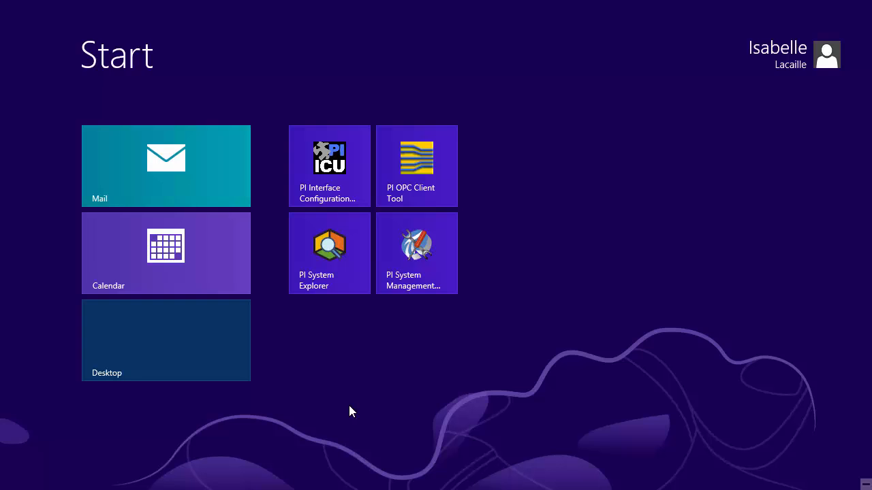
text(pisdk)
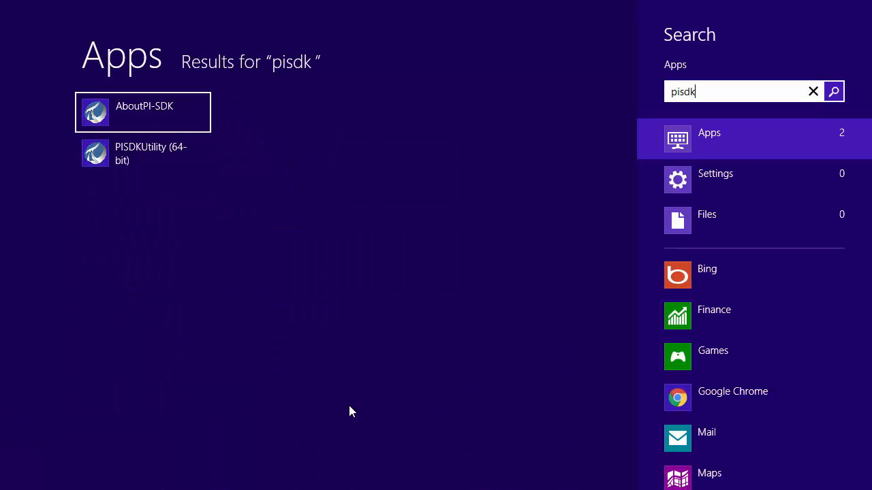
mouse_move(143, 153)
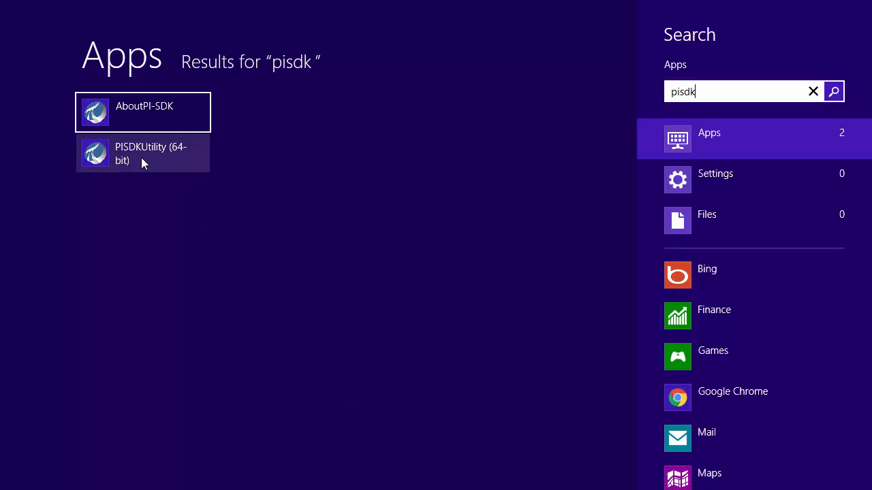
click(144, 154)
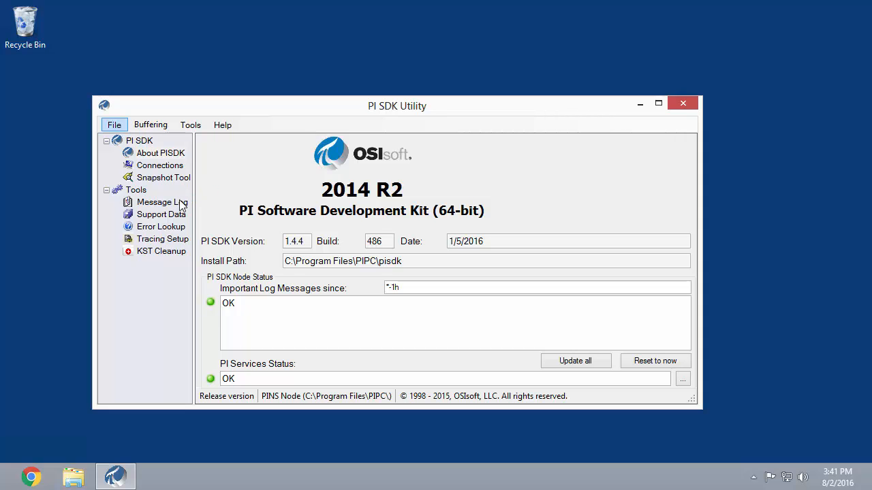
Step: In Message Log, set 25-jul-2016 13:00 to 27-jul-2016 13:00 at Debug severity and fetch 8610 messages
click(162, 202)
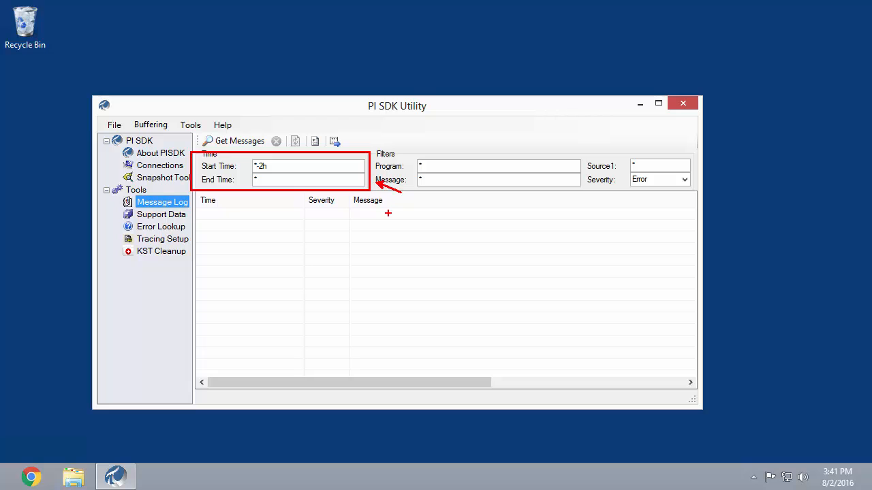
text(25-jul-2016 13:00:00)
text(27-jul-2016 13:00:00)
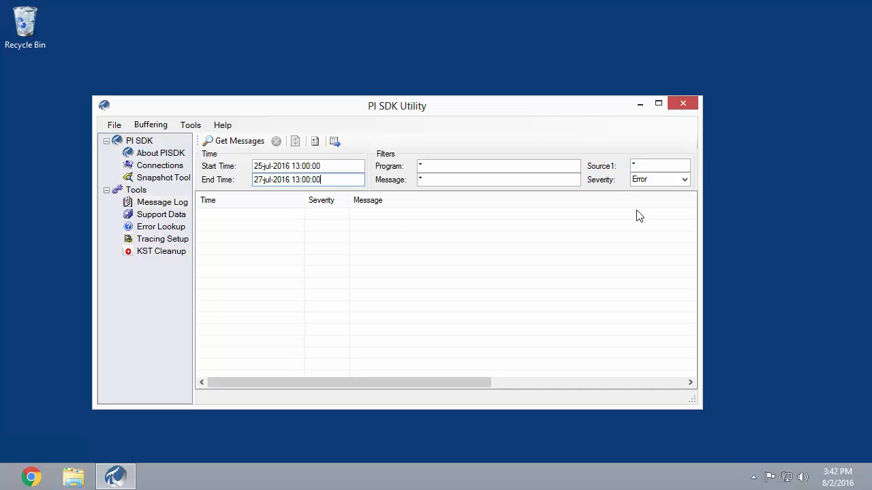
click(684, 179)
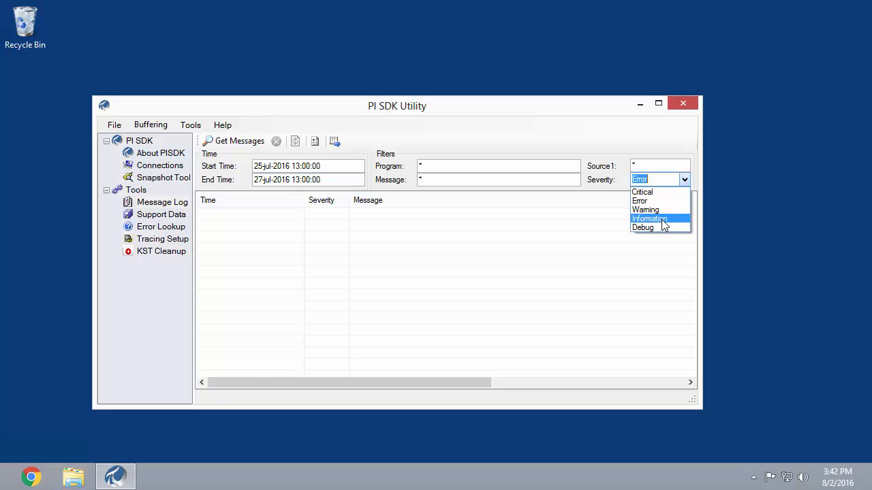
click(642, 227)
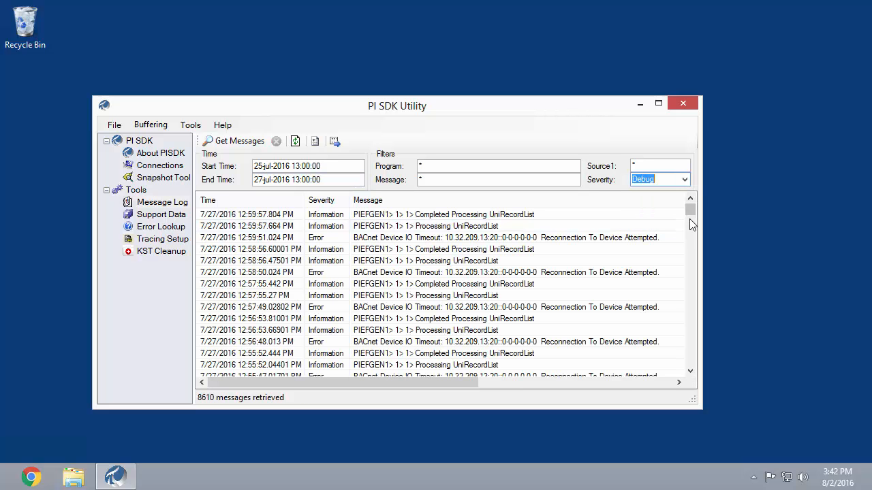
scroll(down, 3)
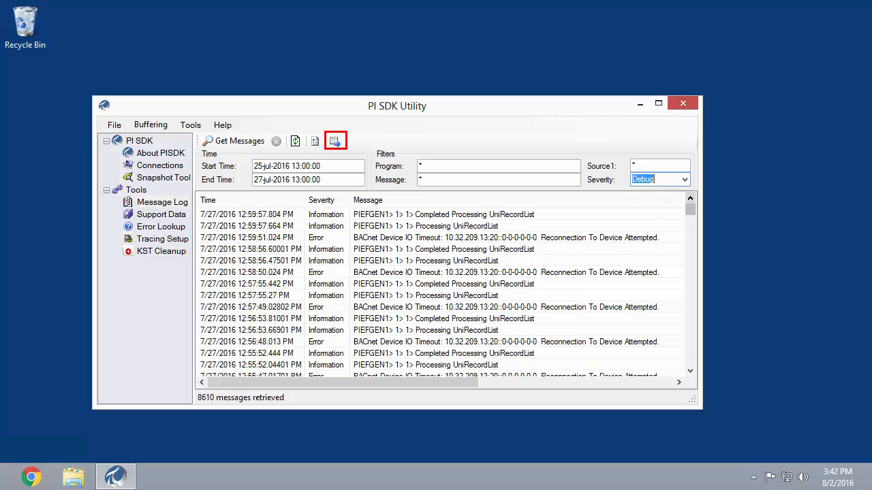
Step: Export the 8610 messages to a CSV file named starting 'DataIs' in Documents
click(335, 141)
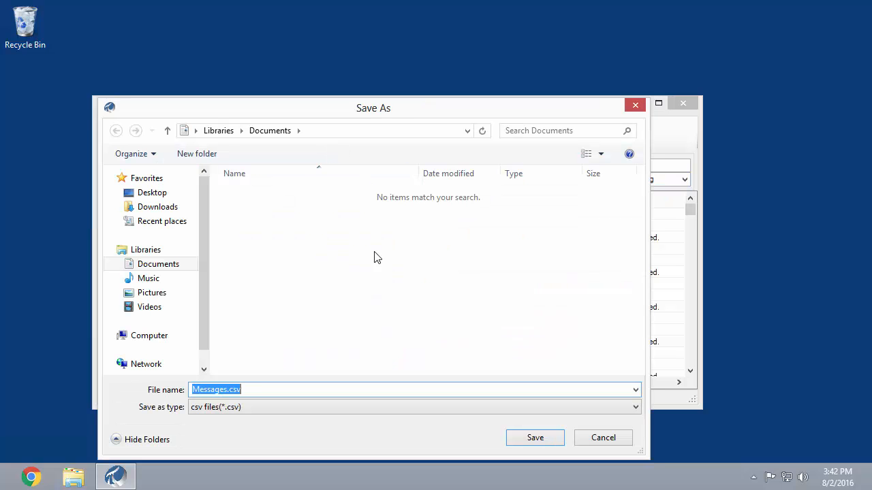
click(226, 389)
text(Data)
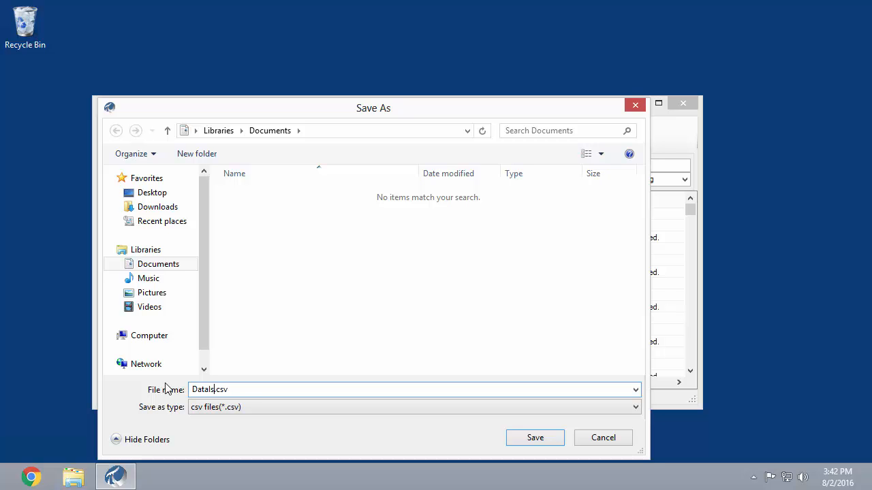
click(535, 437)
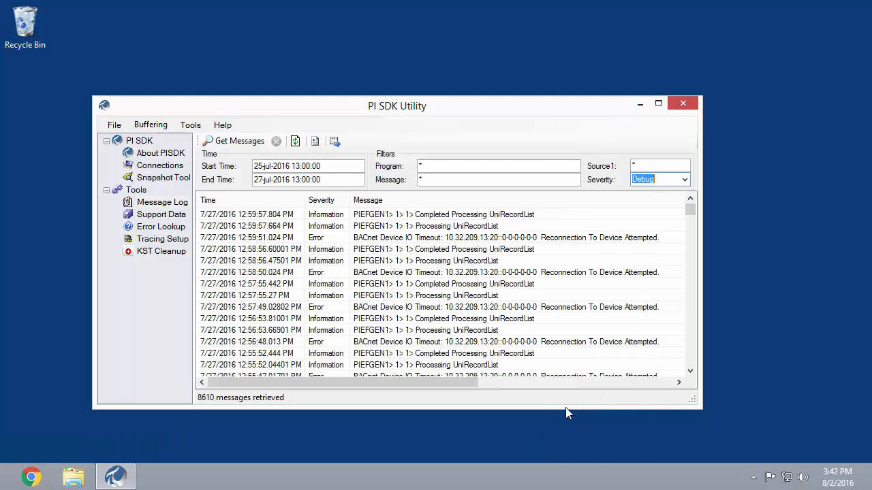
Step: Close the PI SDK Utility window
click(682, 103)
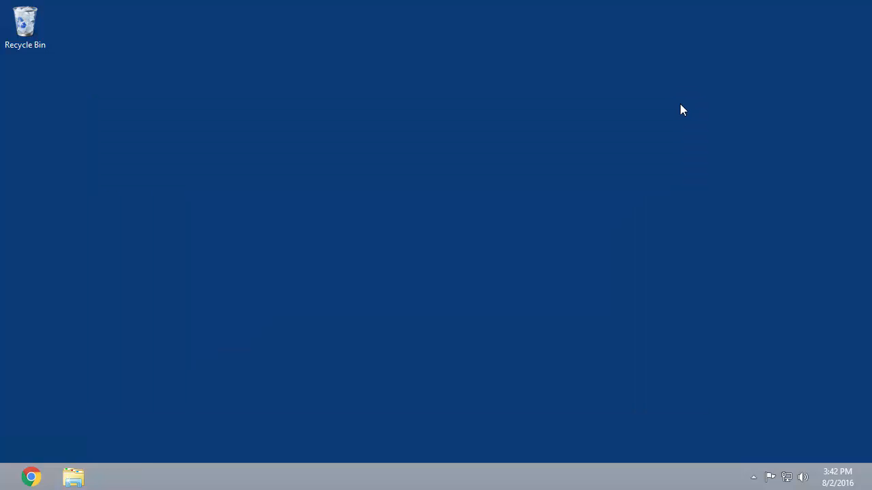
mouse_move(674, 109)
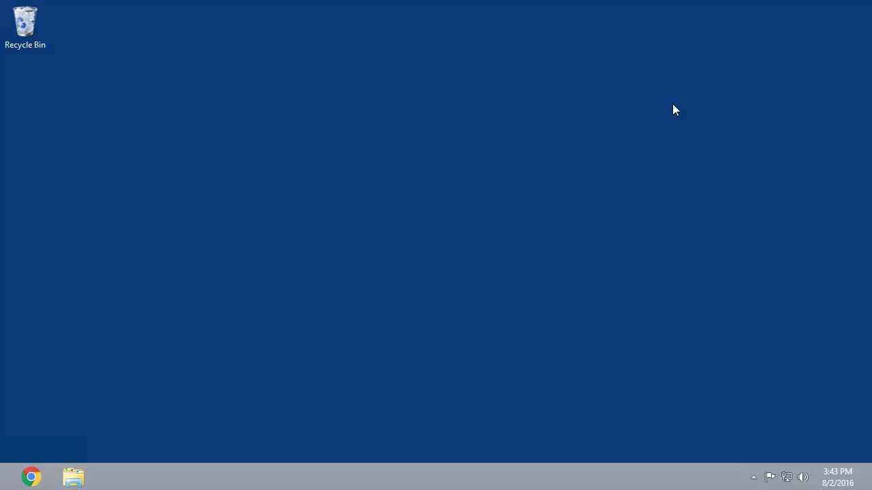
mouse_move(660, 115)
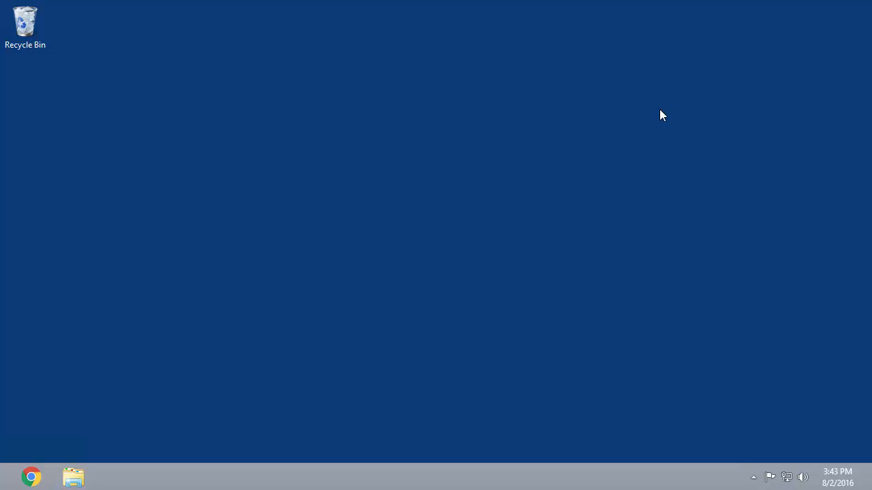
mouse_move(4, 487)
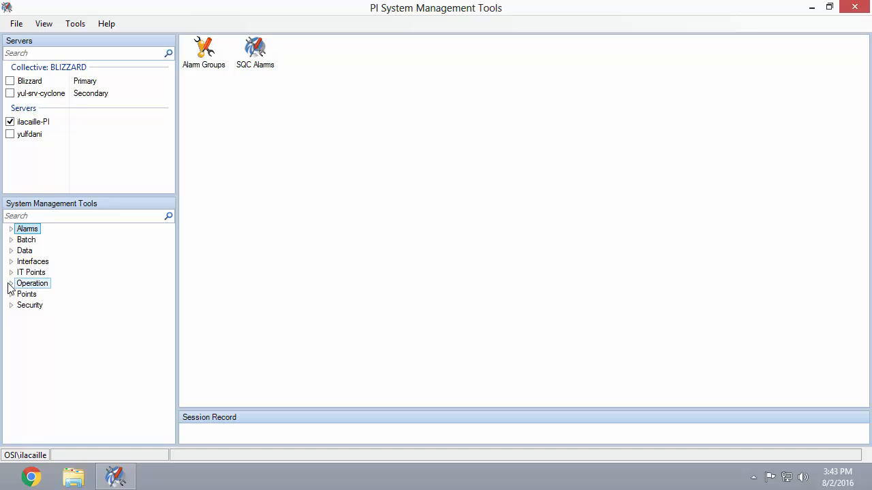
Step: Retrieve Message Logs from 25-Jul-2016 13:00 to 27-Jul-2016 13:00, returning 1946 messages
click(11, 283)
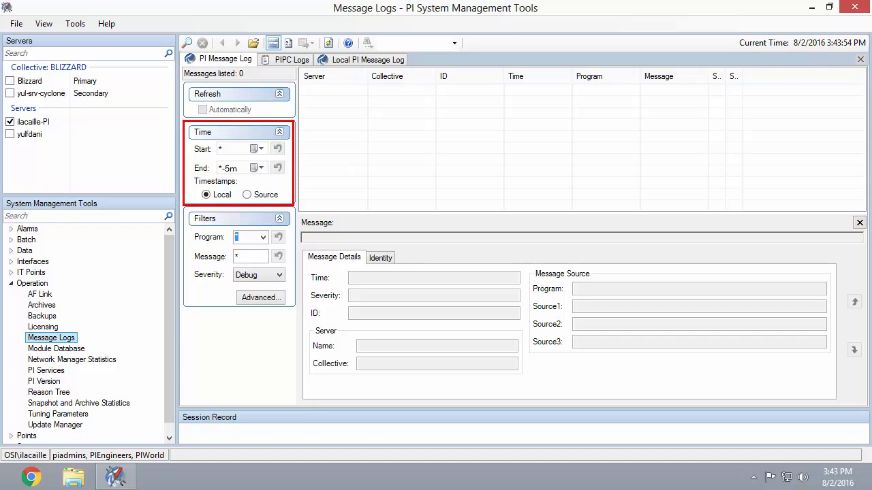
text(25-jul-2016 13:00:00)
text(27-jul-2016 13:00:00)
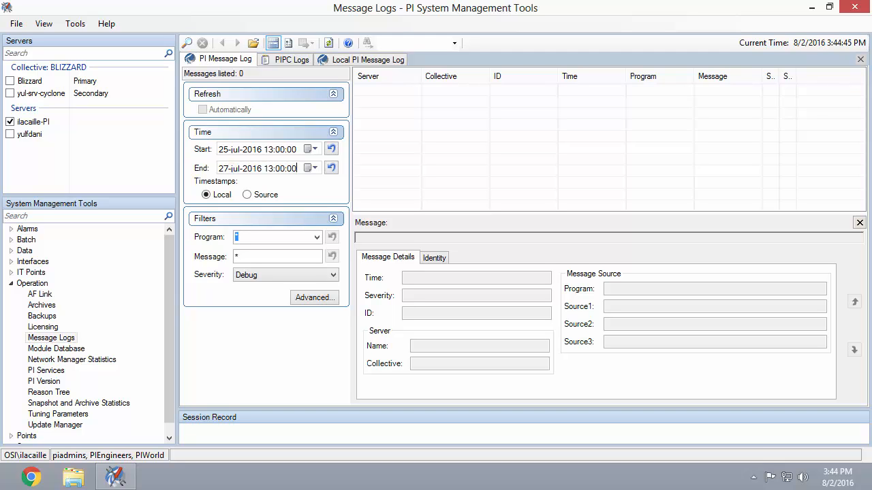
click(187, 43)
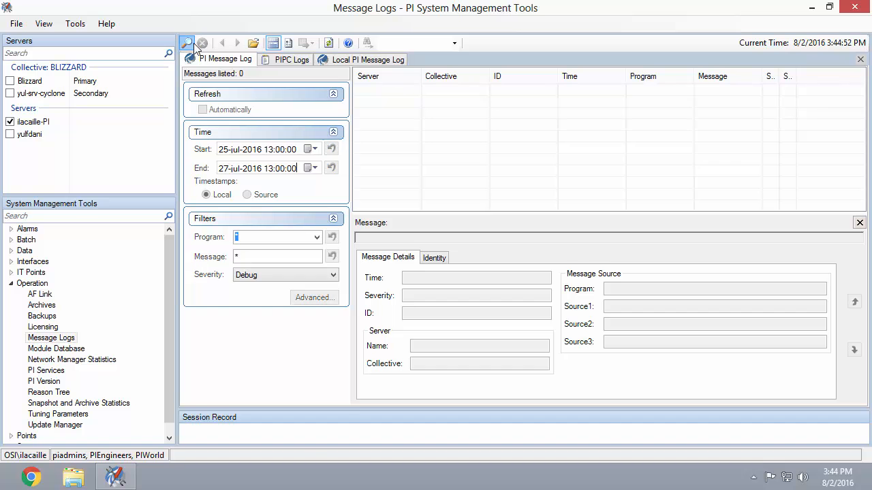
click(187, 43)
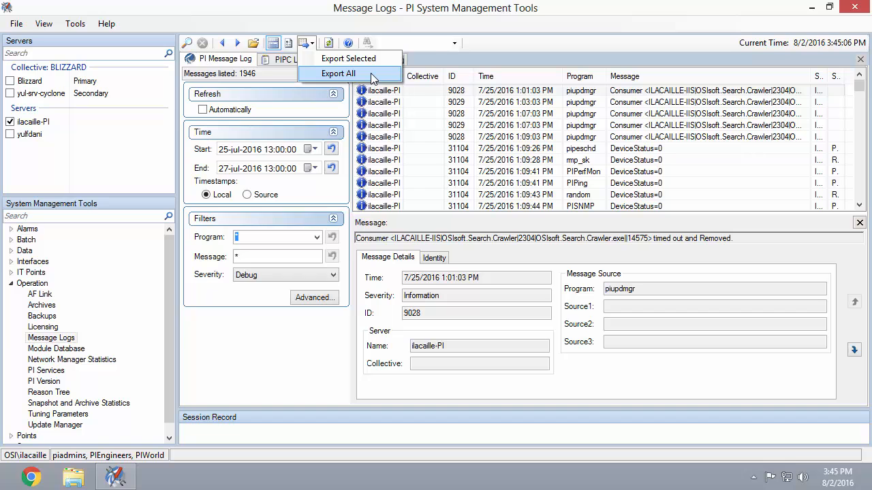
Step: Export all 1946 messages to a CSV in Documents named starting 'DataIssue_PIDataA'
click(339, 73)
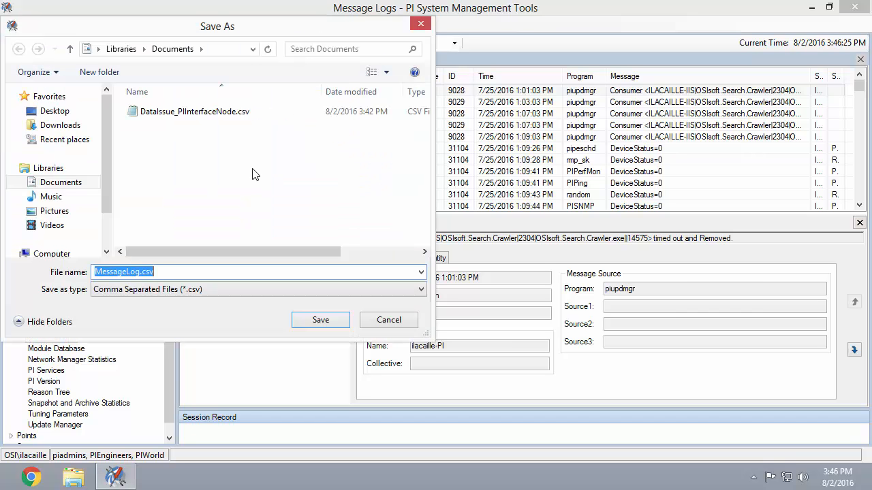
click(140, 272)
text(DataIssue_PIDataA)
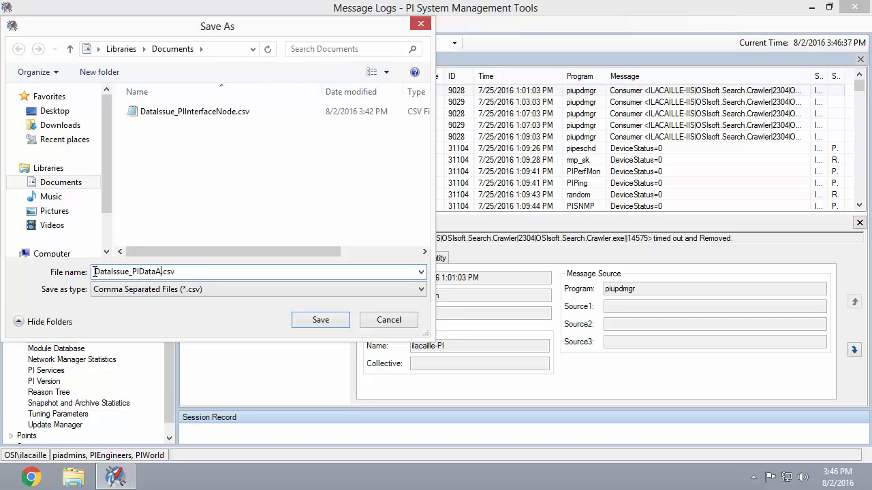
click(320, 320)
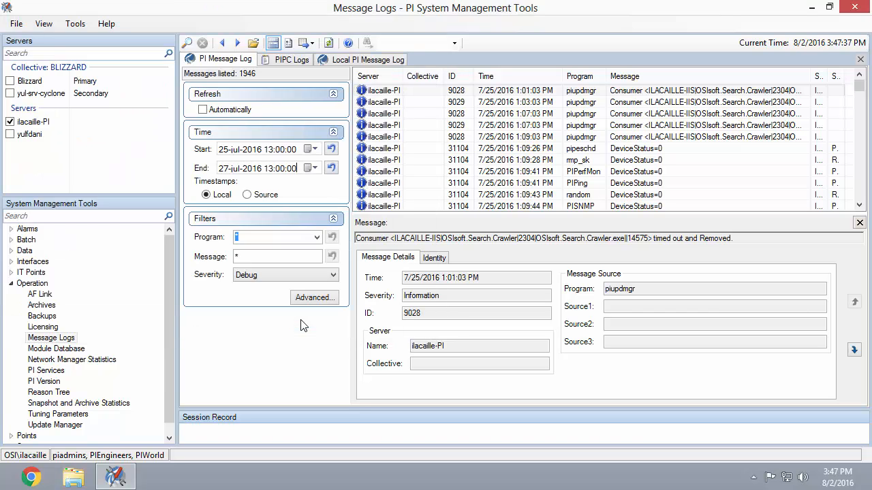